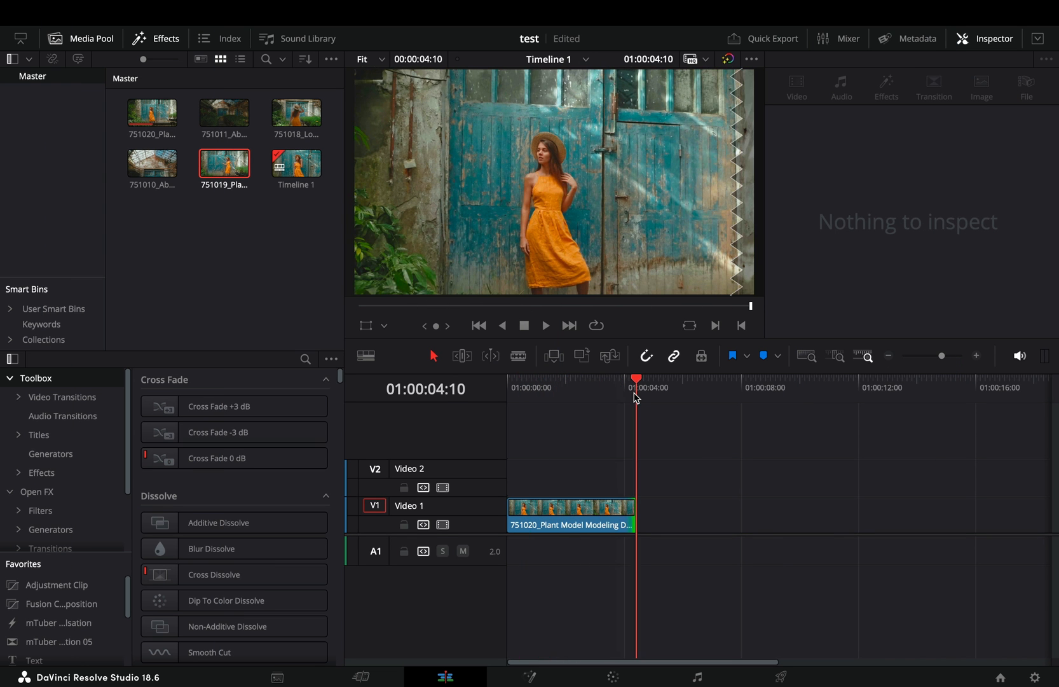
pyautogui.moveTo(258, 192)
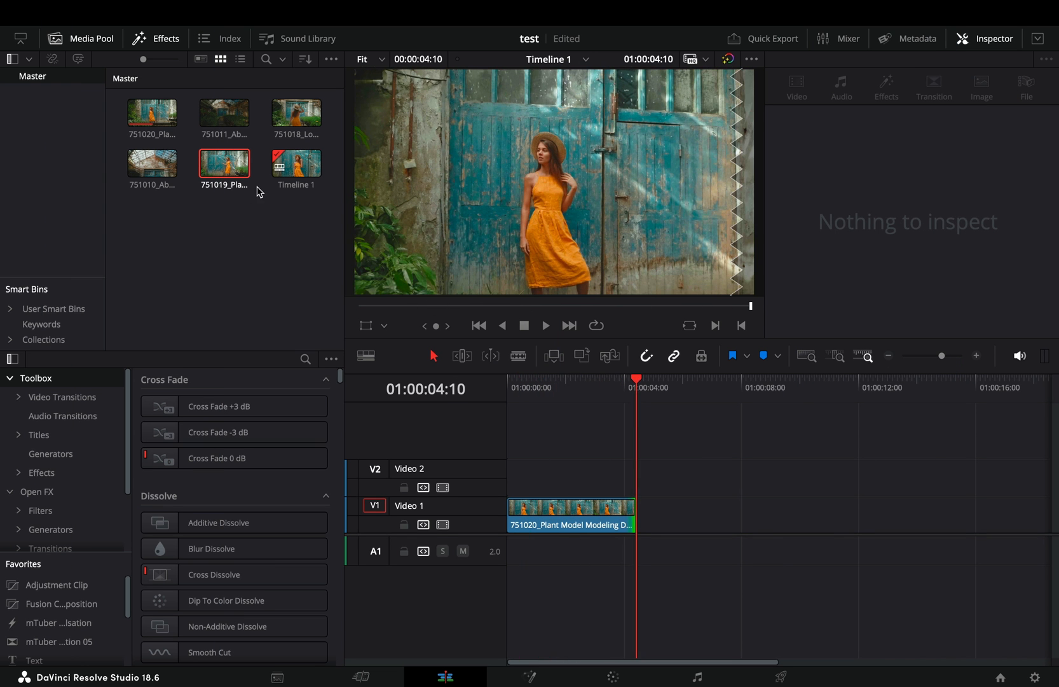
# - Pick the 751011 Abandoned Plants clip to append after the dress clip on Video 1
pyautogui.click(223, 111)
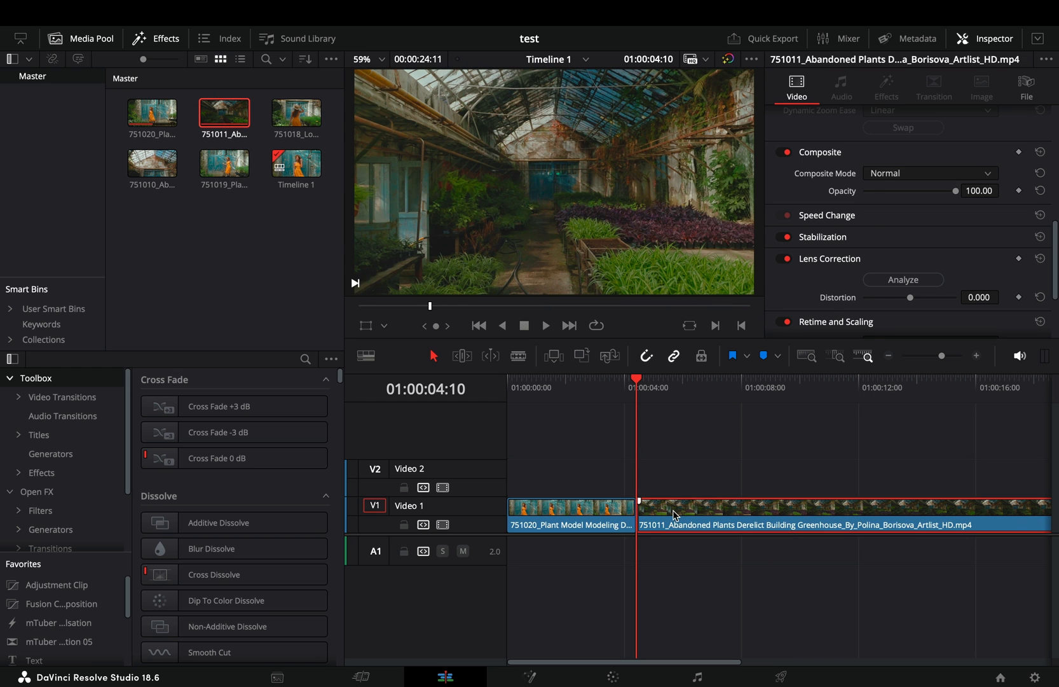
# - Bring up the greenhouse clip's context menu to change its clip speed
pyautogui.rightClick(673, 515)
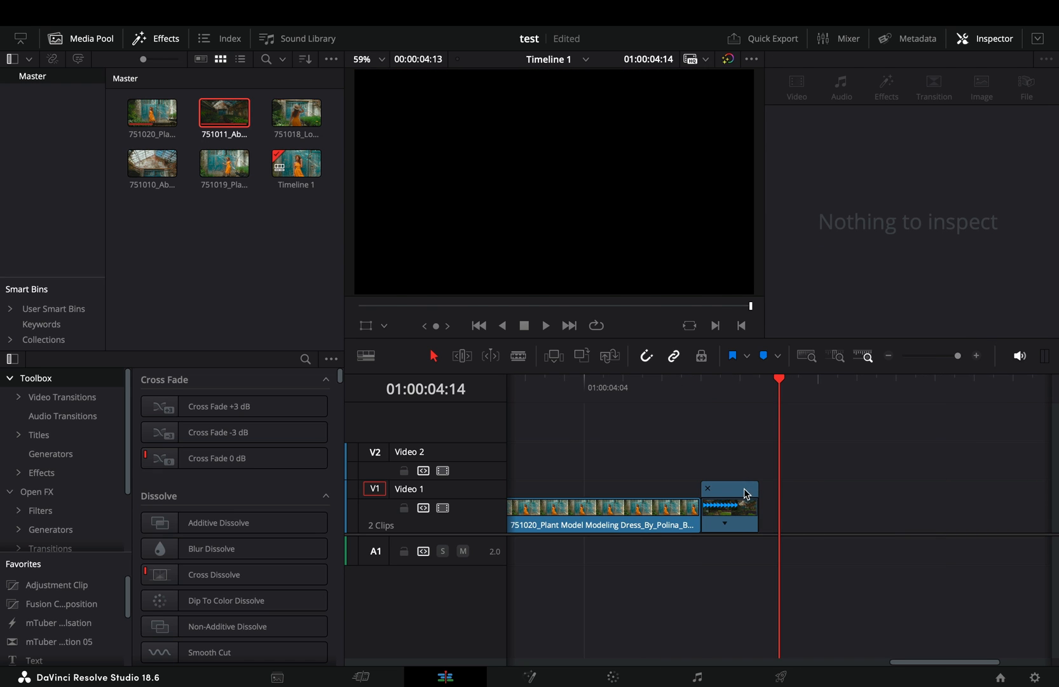
# - Select the shortened greenhouse clip for Transform zoom 3.220 and Position Y -637 edits
pyautogui.click(740, 514)
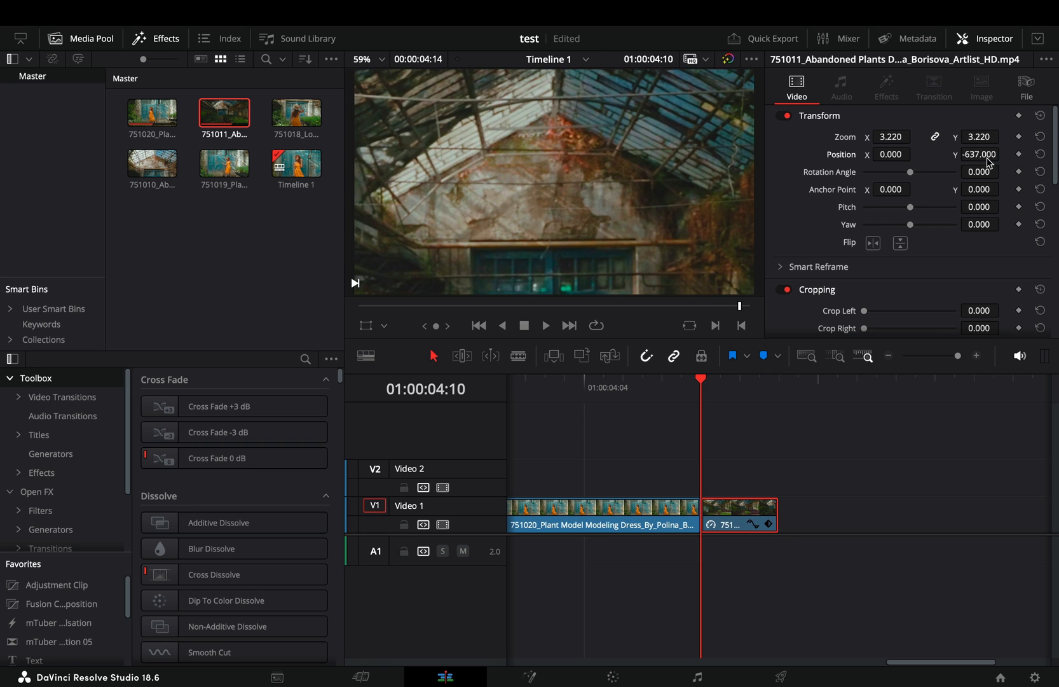
pyautogui.moveTo(1021, 155)
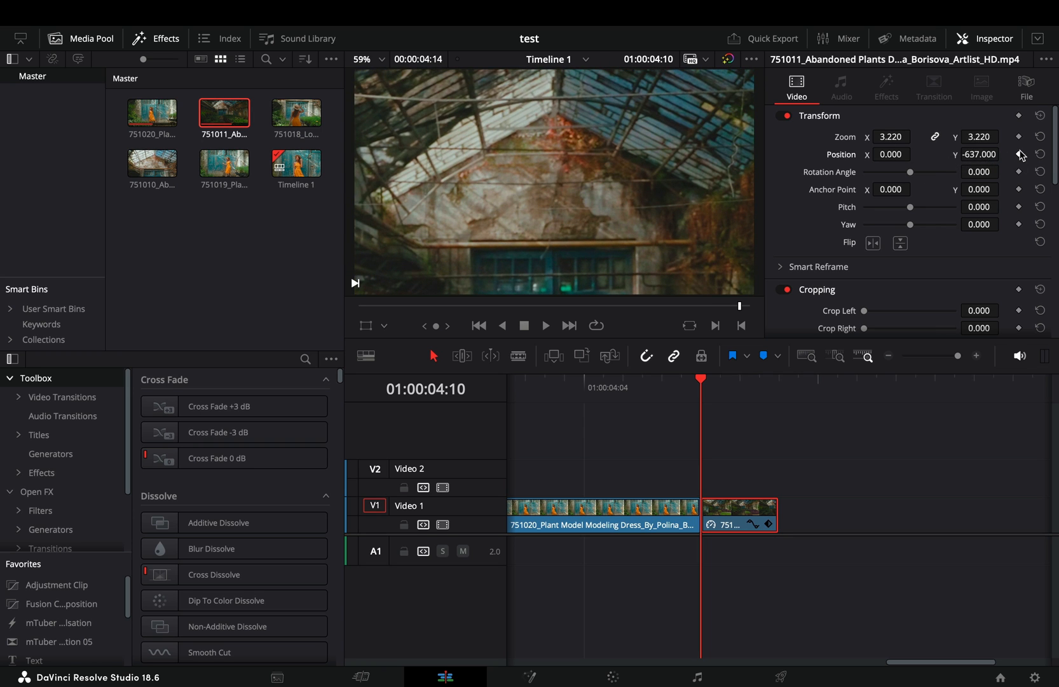